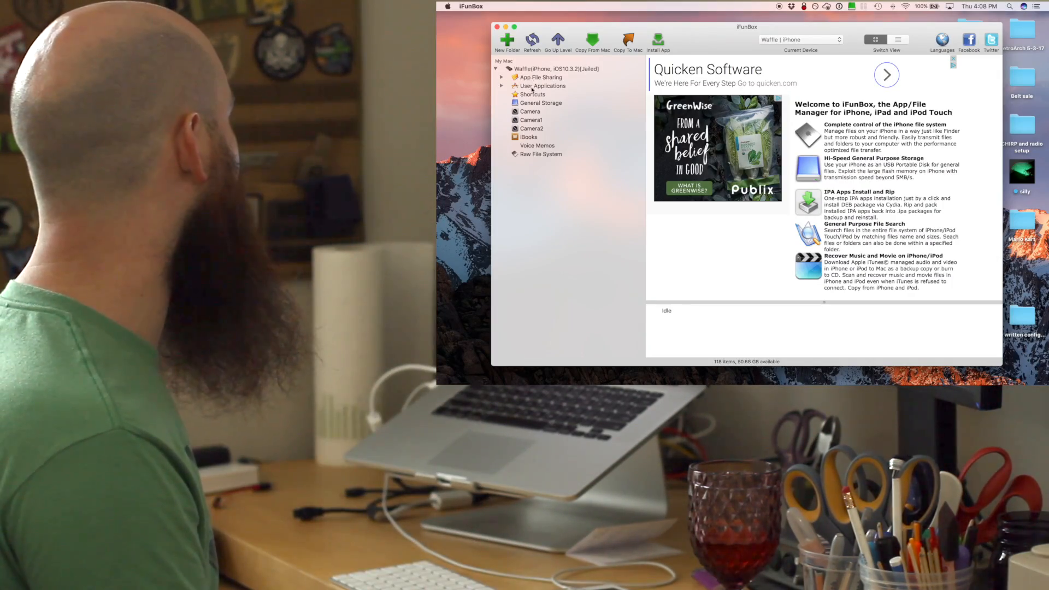
- Browse App File Sharing into RetroArch's shared RetroArch folder inside Documents on the iPhone
{"action": "left_click", "coordinate": [542, 77]}
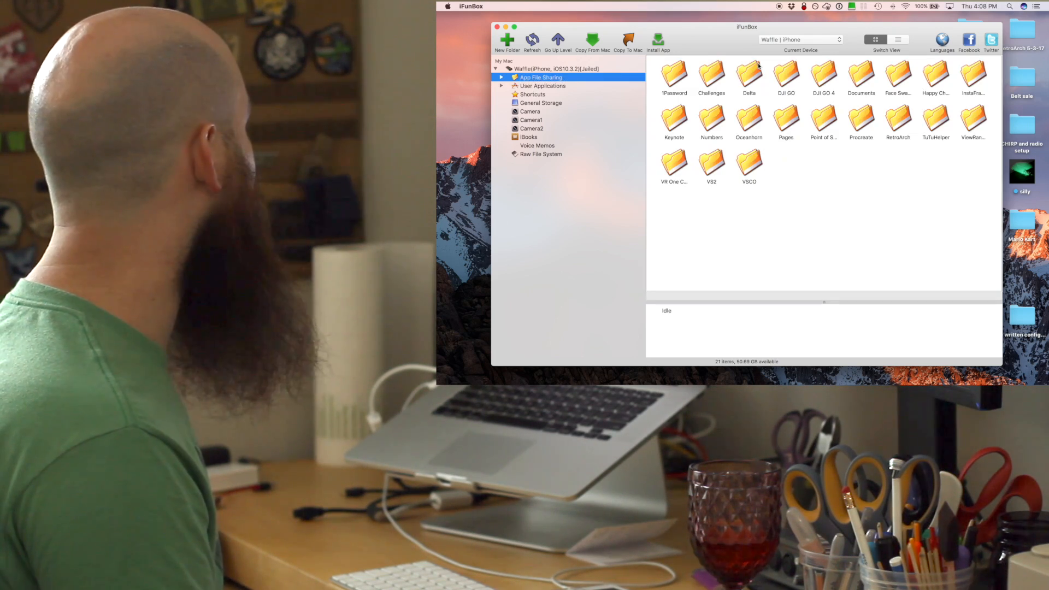
{"action": "left_click", "coordinate": [898, 118]}
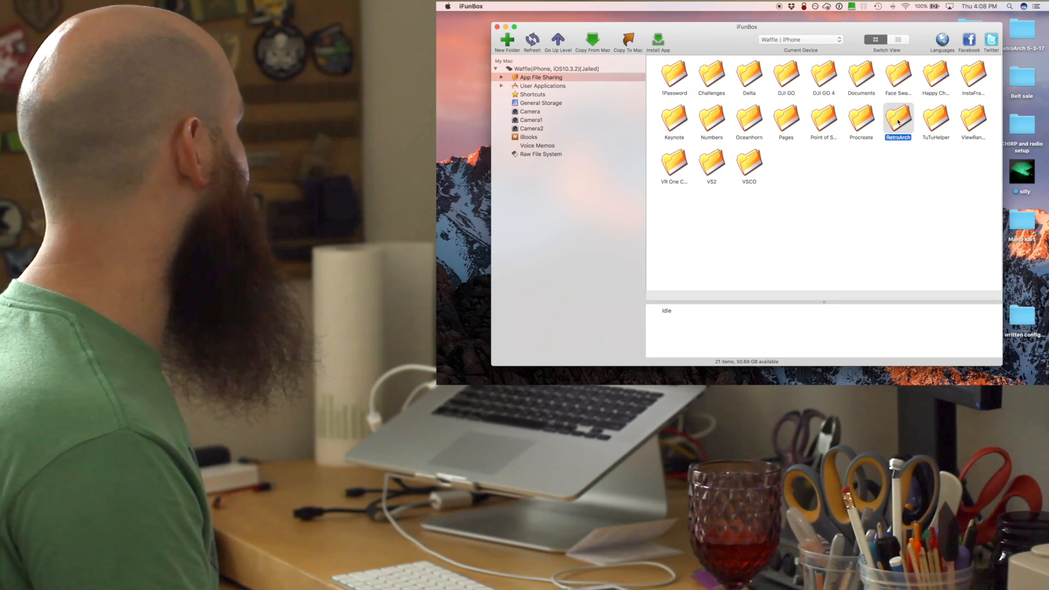
{"action": "double_click", "coordinate": [899, 120]}
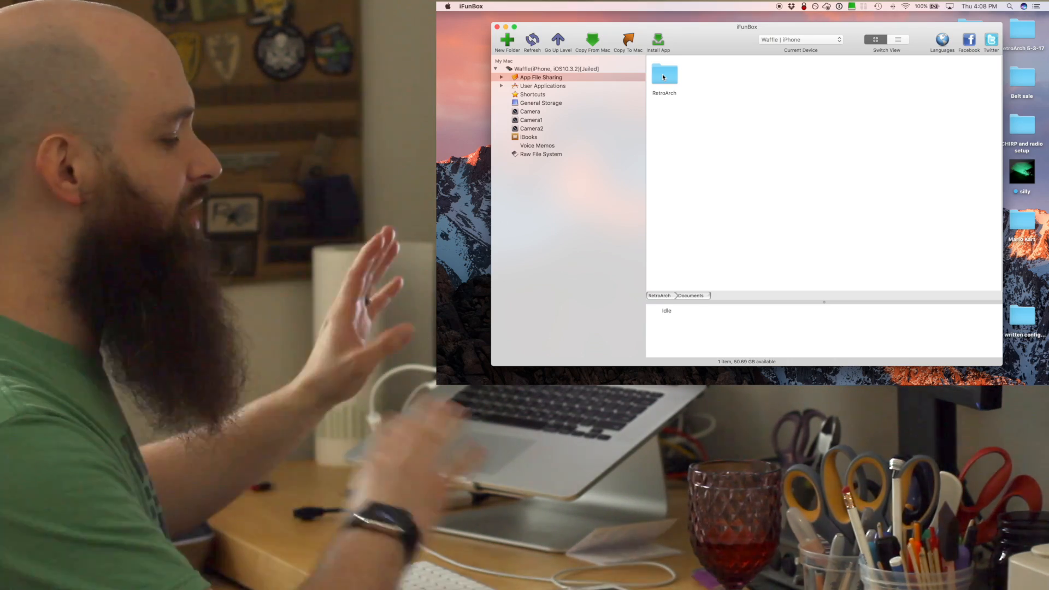
{"action": "double_click", "coordinate": [663, 73]}
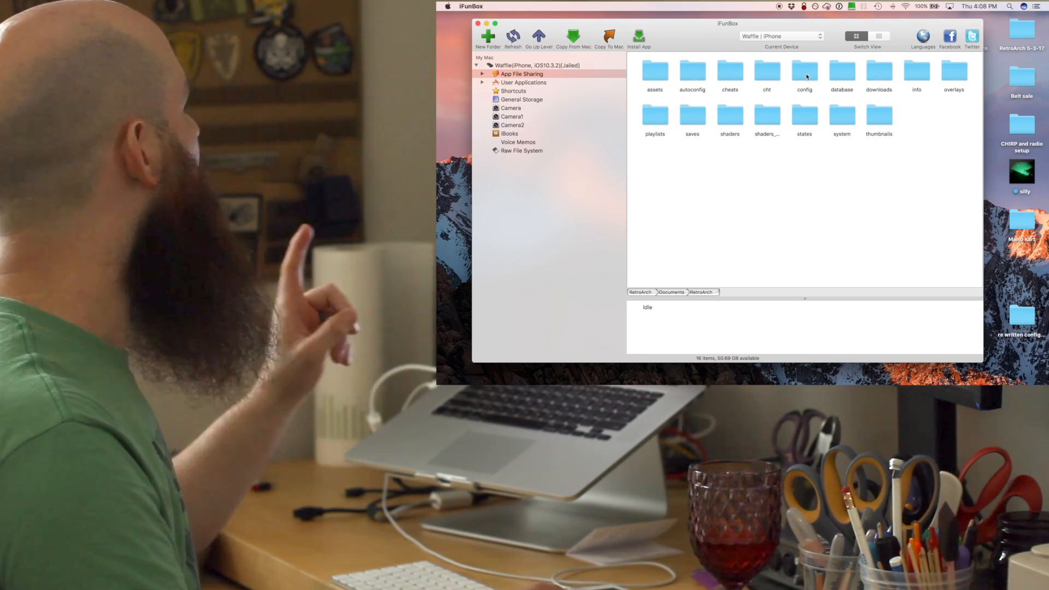
- Point out the config, saves and system subfolders in RetroArch's folder
{"action": "left_click", "coordinate": [804, 73]}
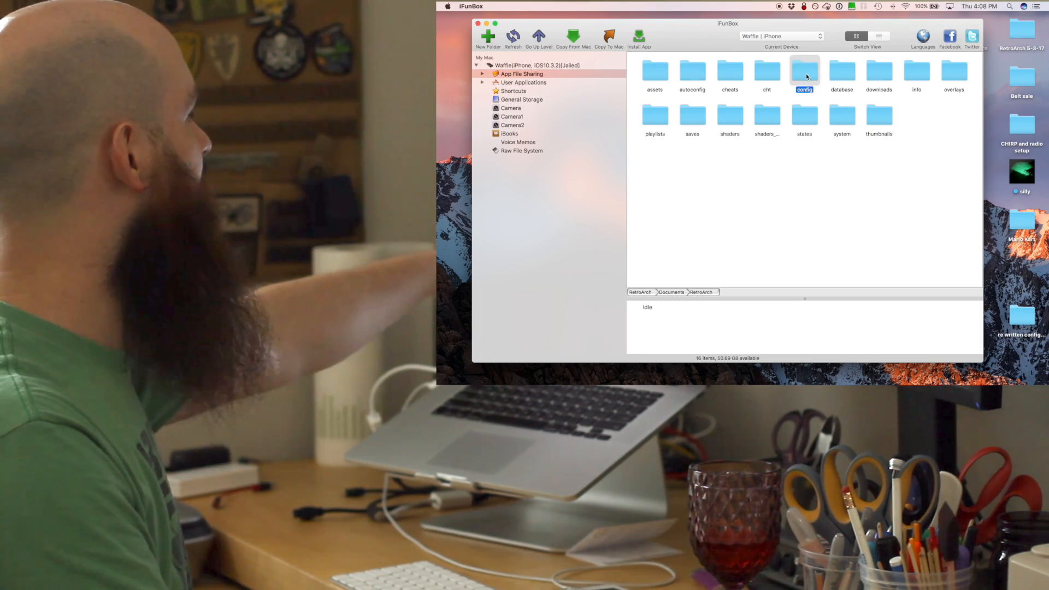
{"action": "left_click", "coordinate": [692, 116]}
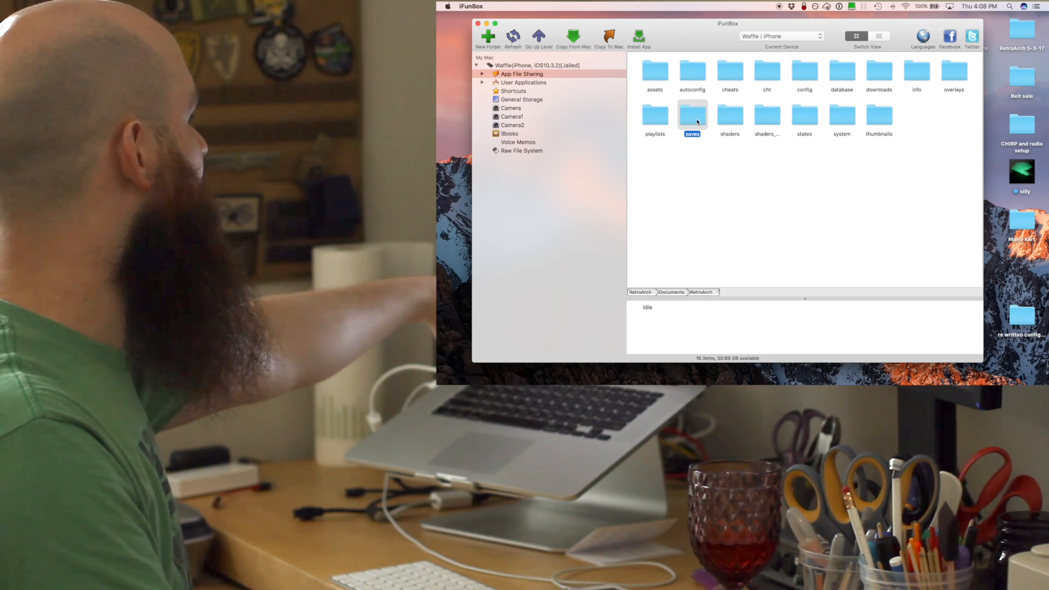
{"action": "mouse_move", "coordinate": [810, 126]}
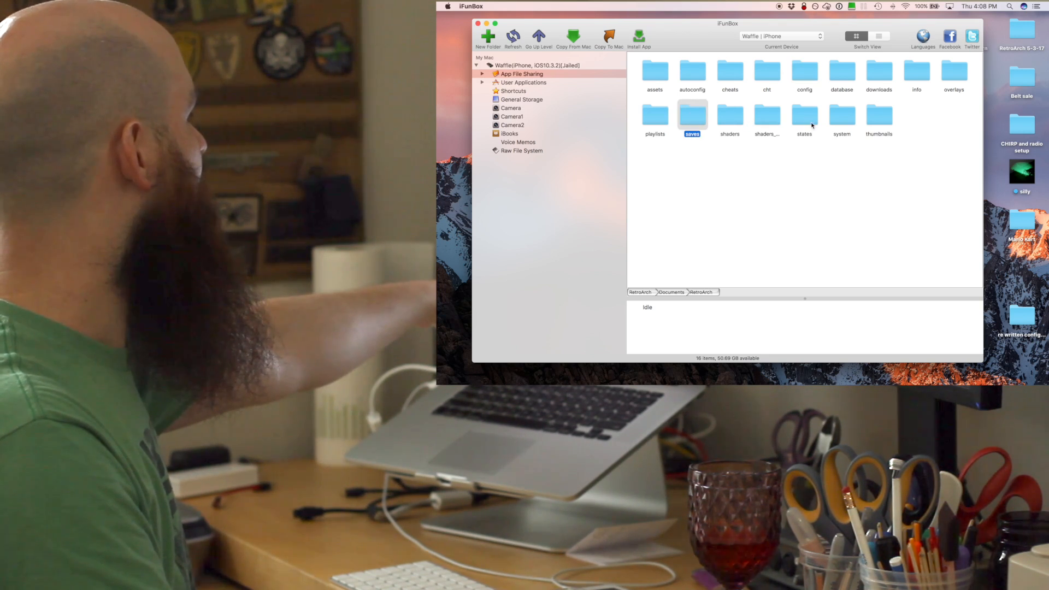
{"action": "left_click", "coordinate": [842, 115]}
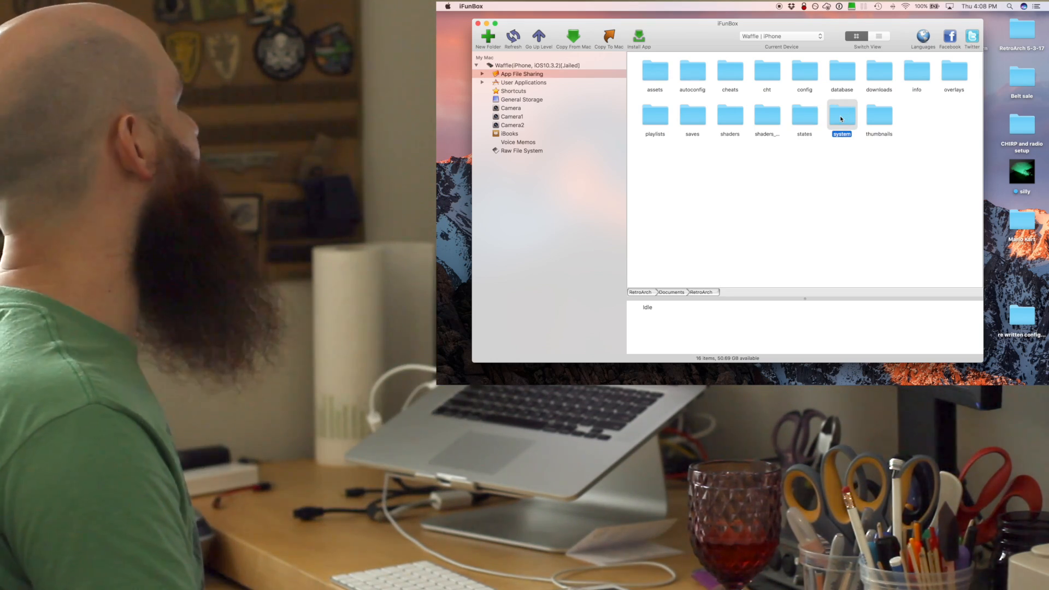
{"action": "mouse_move", "coordinate": [817, 123]}
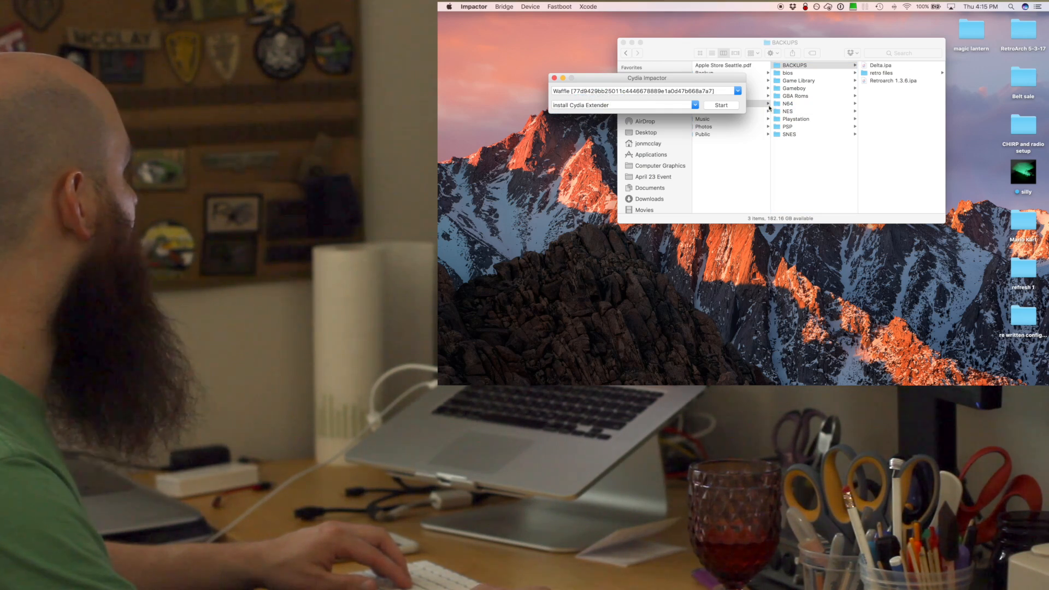
- Attempt the RetroArch ipa install with the Apple ID password and dismiss the resulting error
{"action": "left_click", "coordinate": [720, 105]}
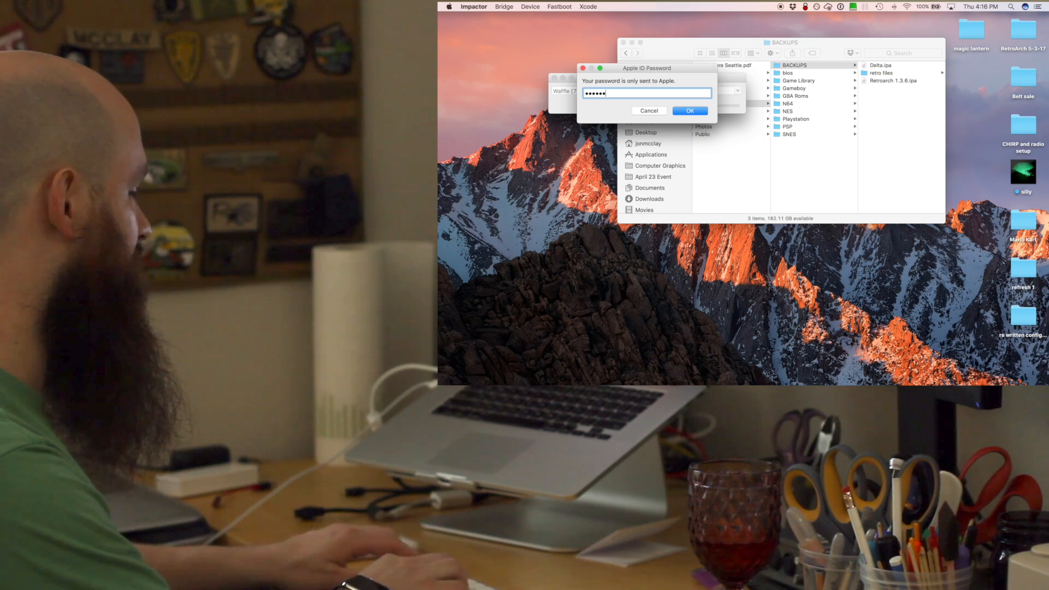
{"action": "left_click", "coordinate": [689, 110]}
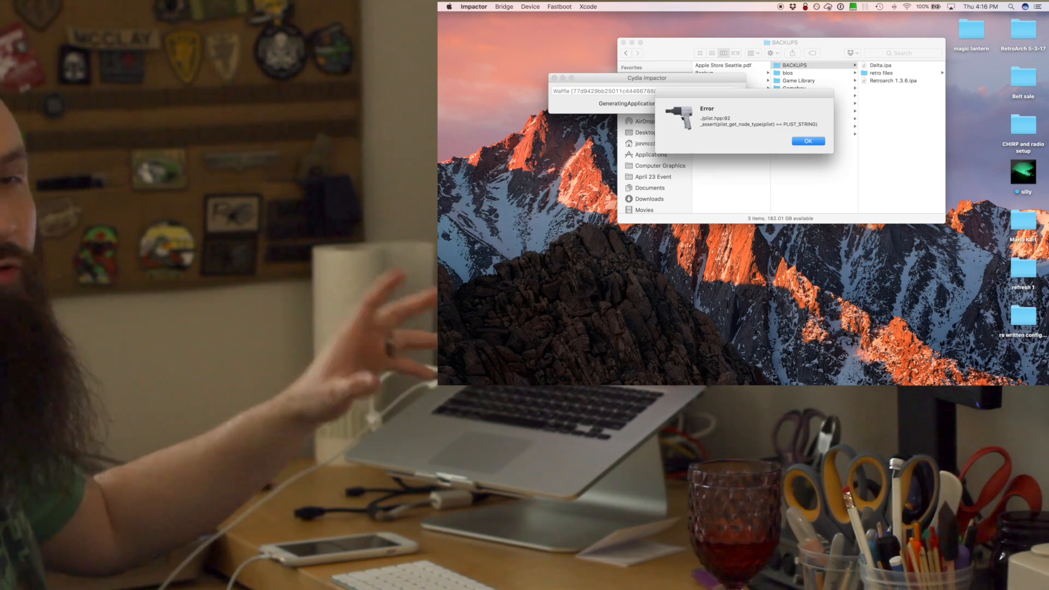
{"action": "left_click", "coordinate": [808, 141]}
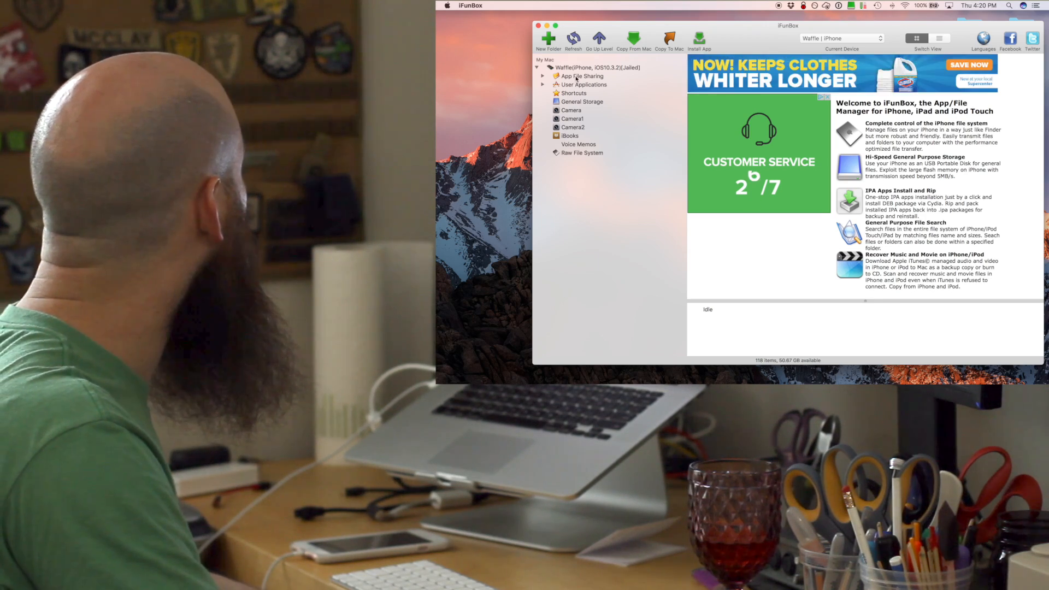
- Return to RetroArch's shared folder via App File Sharing and show its files as a detailed list
{"action": "left_click", "coordinate": [582, 76]}
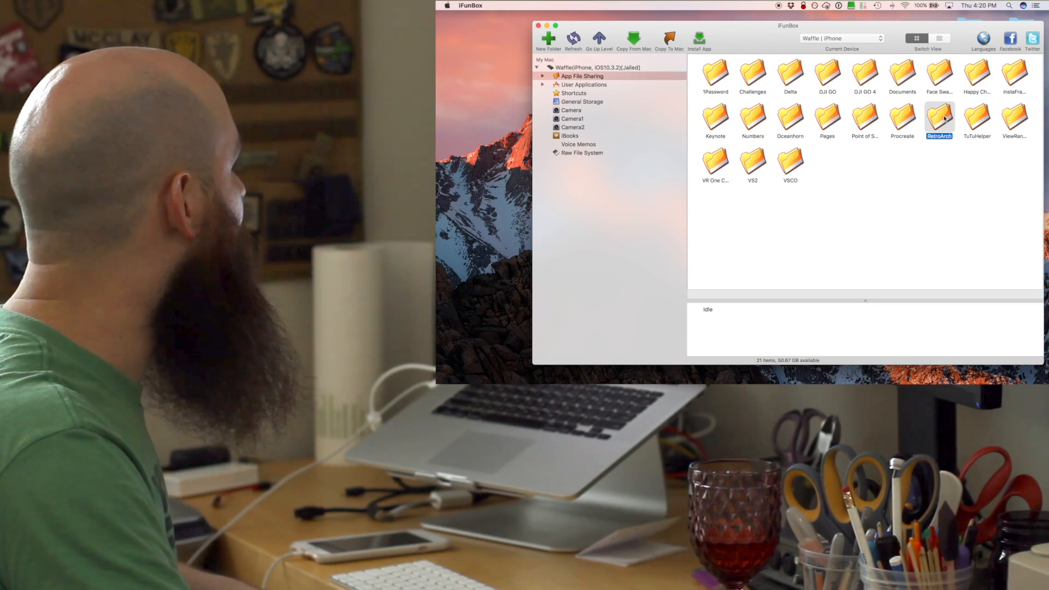
{"action": "double_click", "coordinate": [938, 119]}
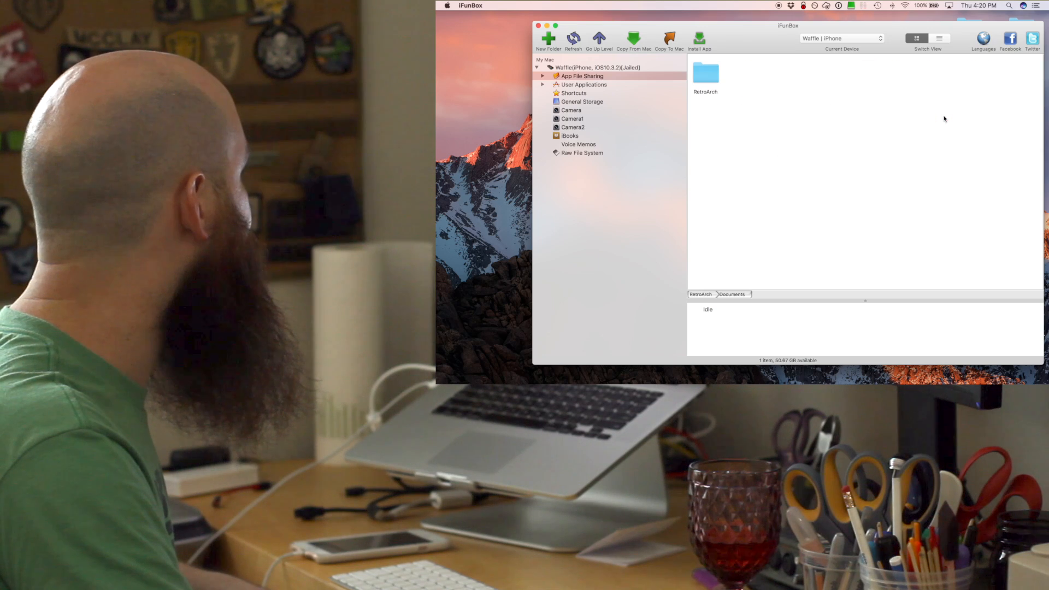
{"action": "double_click", "coordinate": [705, 73]}
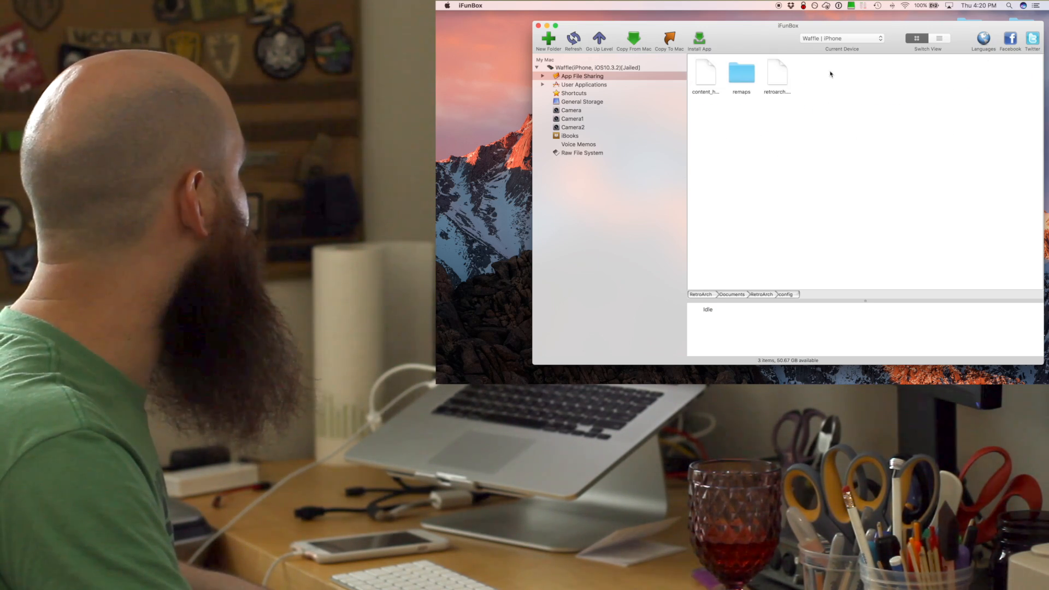
{"action": "left_click", "coordinate": [940, 38]}
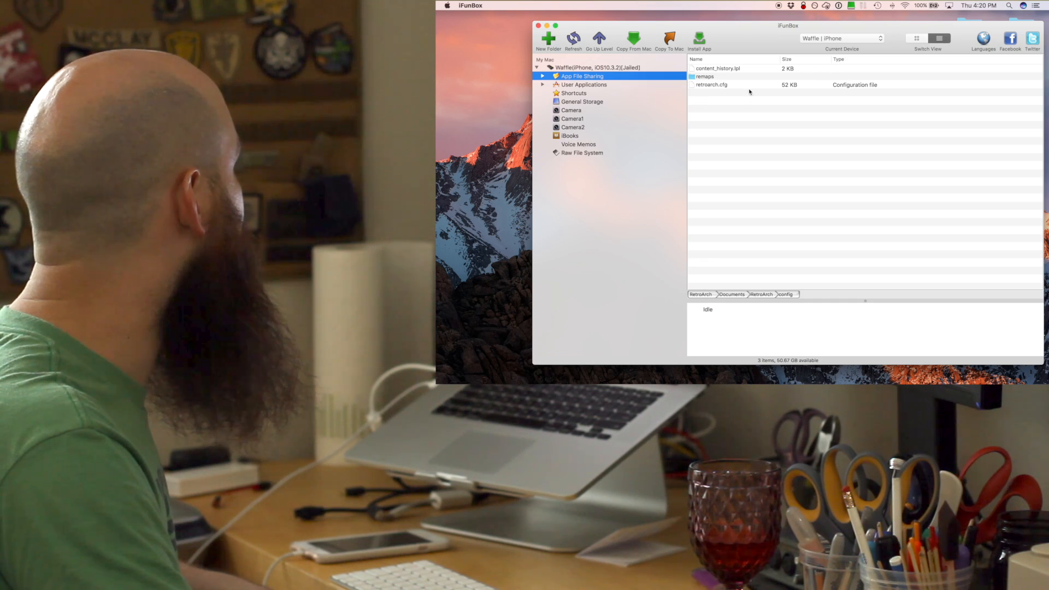
- Delete retroarch.cfg from RetroArch's config folder and confirm
{"action": "right_click", "coordinate": [711, 84]}
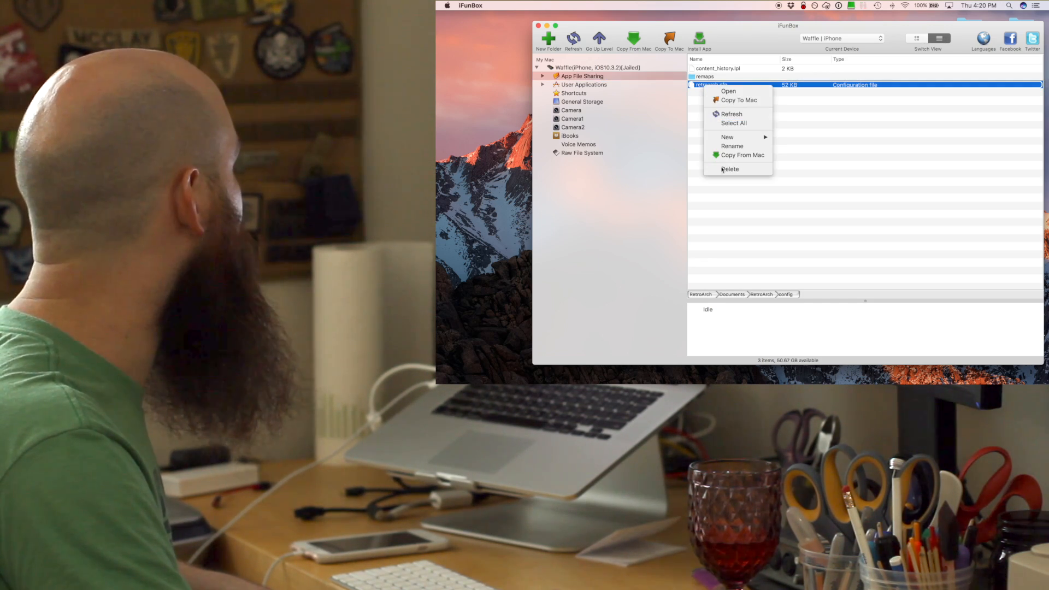
{"action": "left_click", "coordinate": [730, 169]}
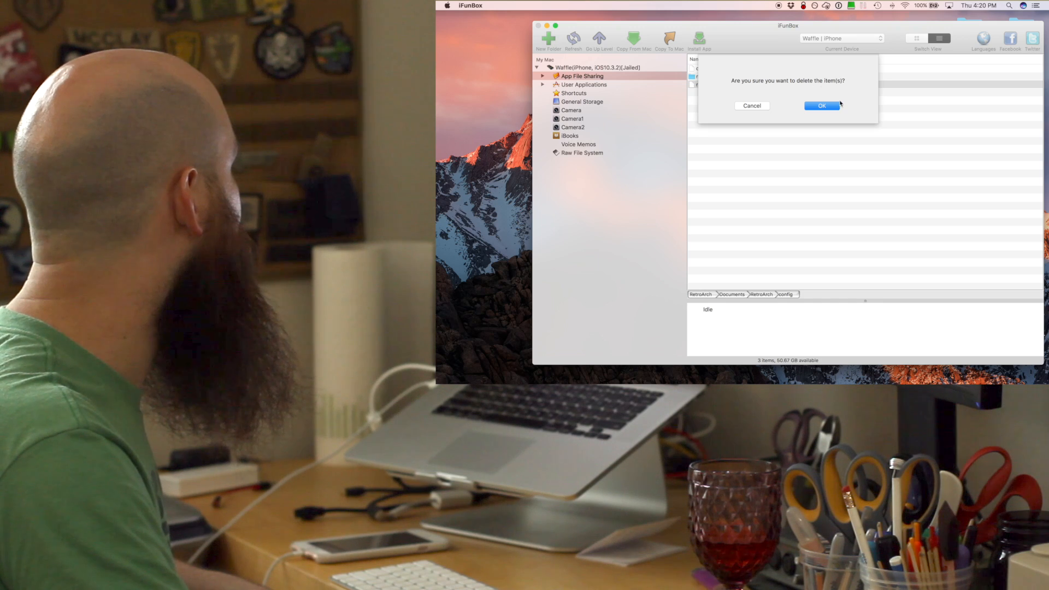
{"action": "left_click", "coordinate": [822, 106]}
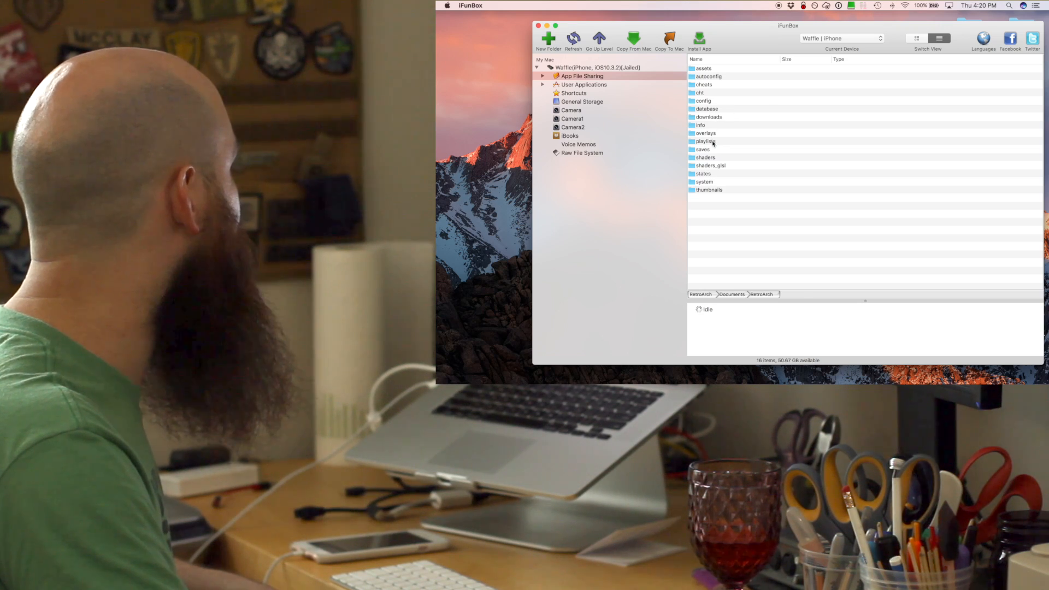
- Delete all playlist files in RetroArch's playlists folder, then go into the downloads folder
{"action": "double_click", "coordinate": [705, 141]}
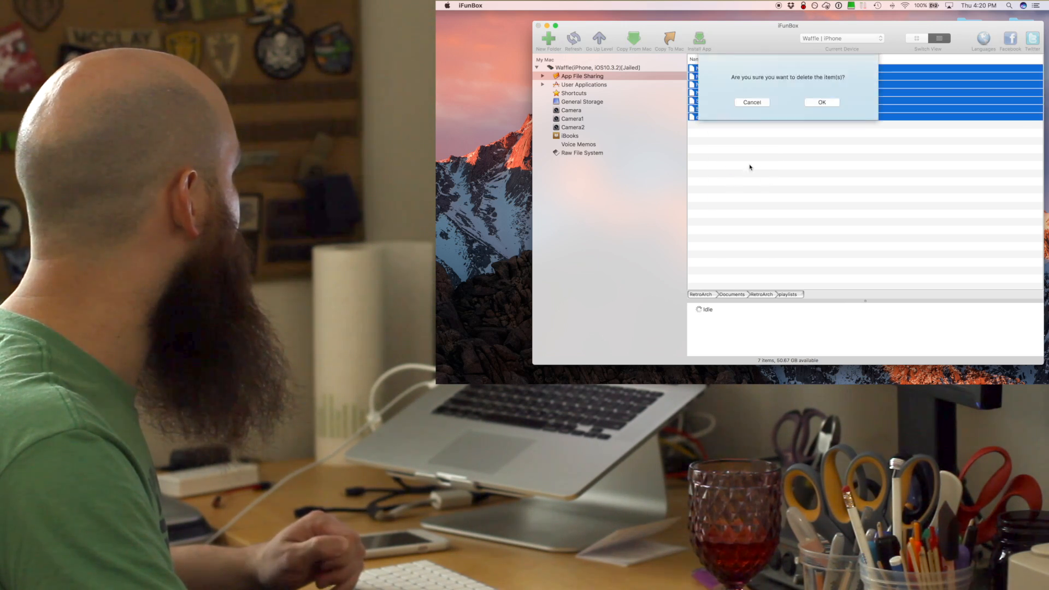
{"action": "left_click", "coordinate": [822, 102]}
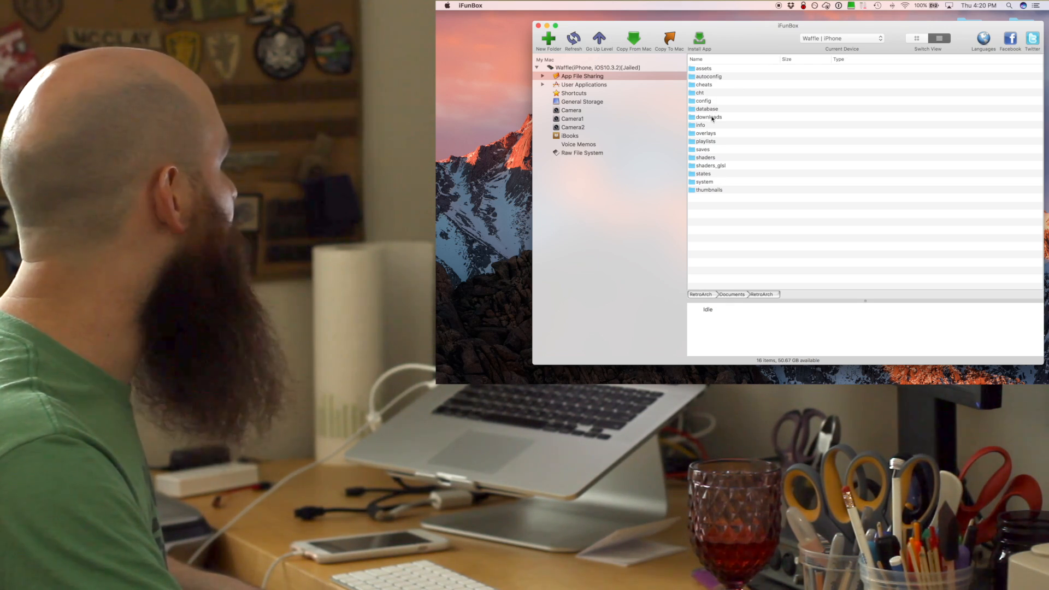
{"action": "left_click", "coordinate": [708, 117]}
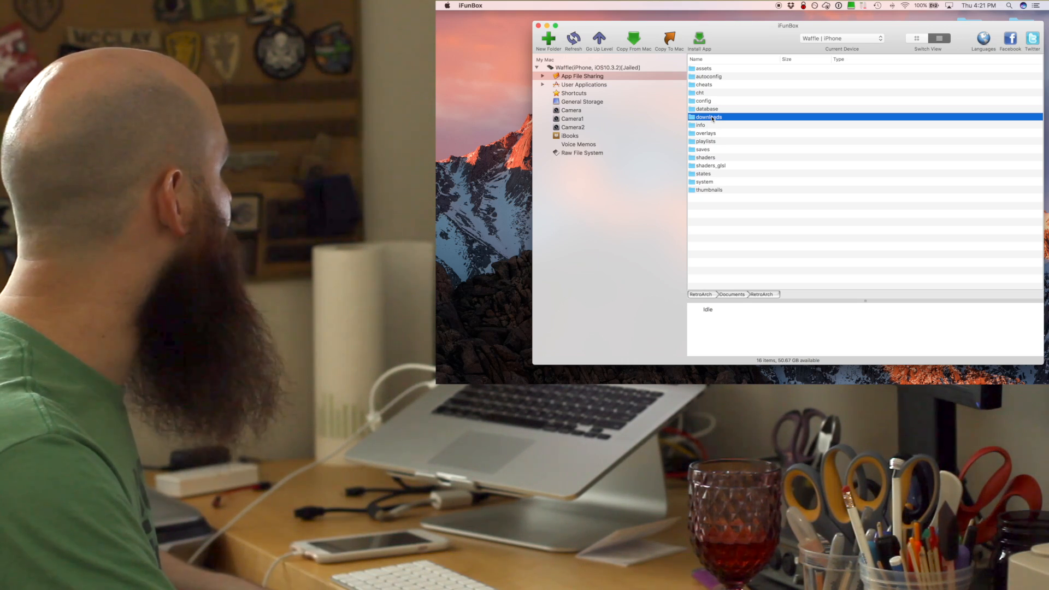
{"action": "double_click", "coordinate": [708, 117]}
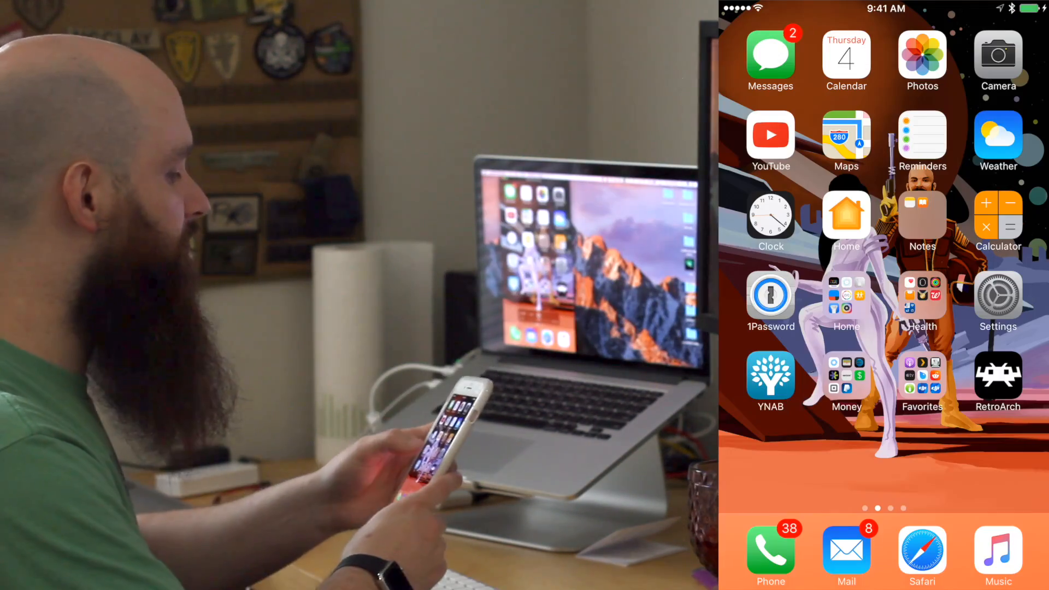
- Open iOS Settings on the iPhone and select an entry in its list
{"action": "left_click", "coordinate": [999, 302]}
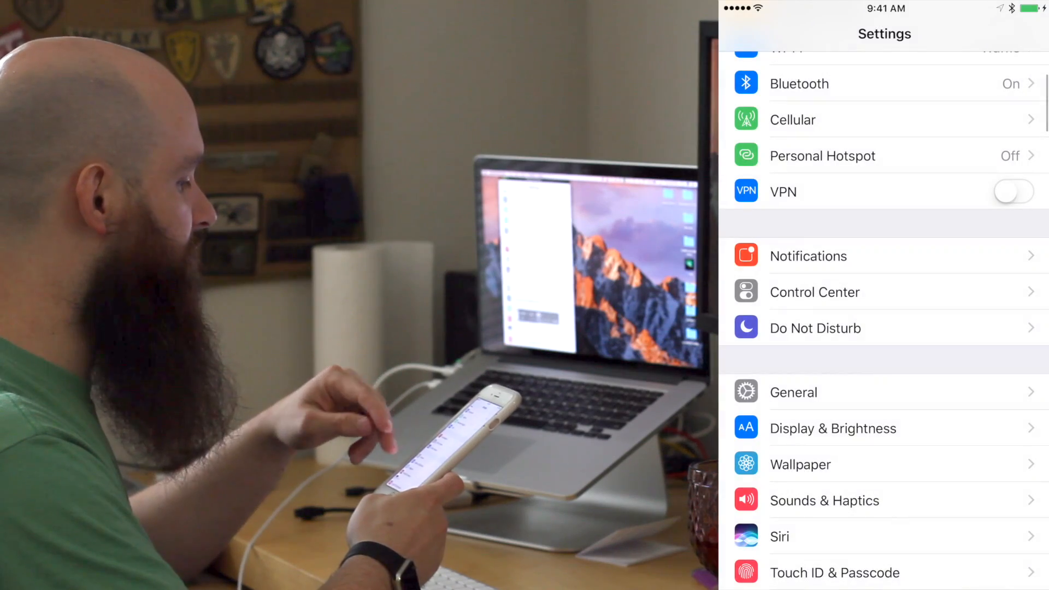
{"action": "left_click", "coordinate": [794, 392]}
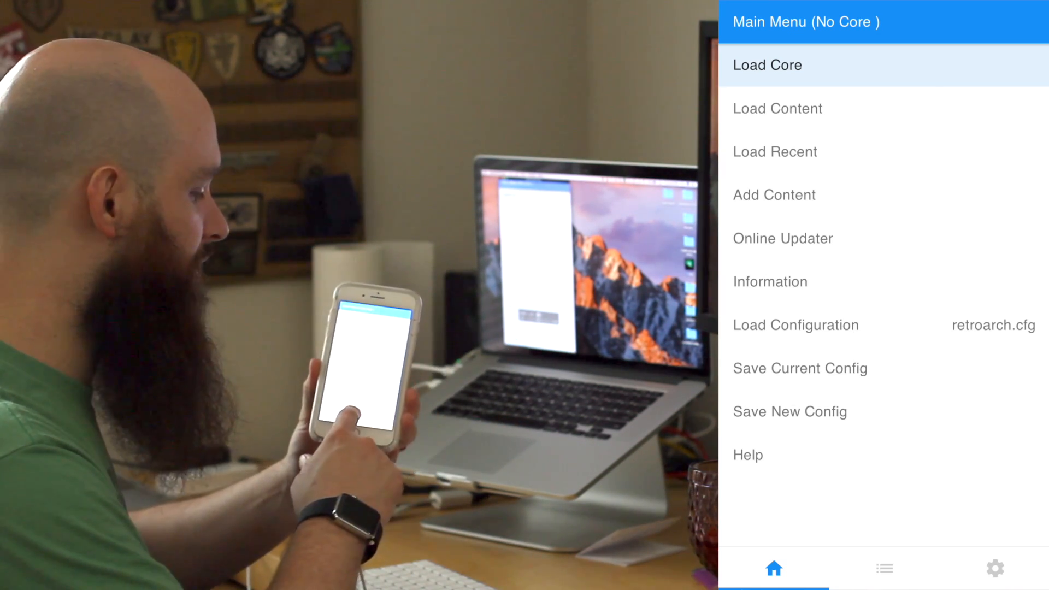
- Scan the games folder so RetroArch builds Nintendo and Sony playlists, then pick an SNES game
{"action": "left_click", "coordinate": [885, 568]}
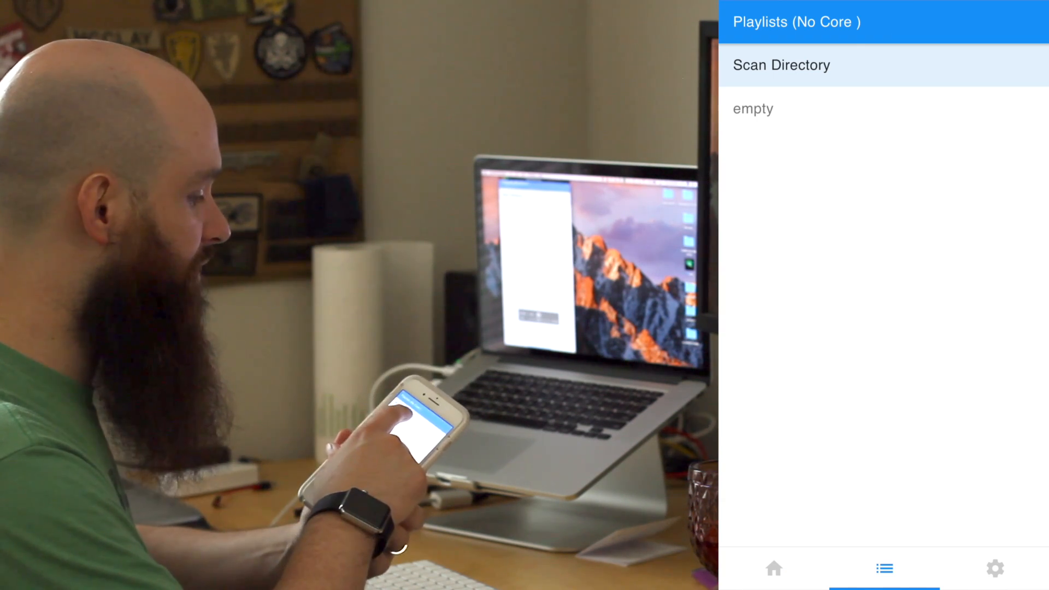
{"action": "left_click", "coordinate": [753, 109]}
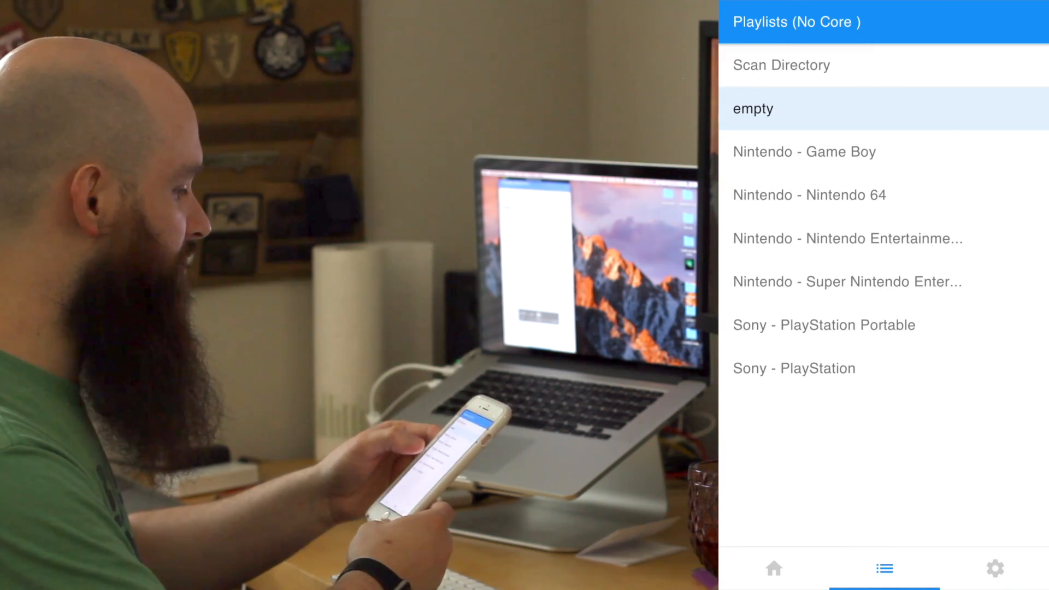
{"action": "left_click", "coordinate": [847, 281]}
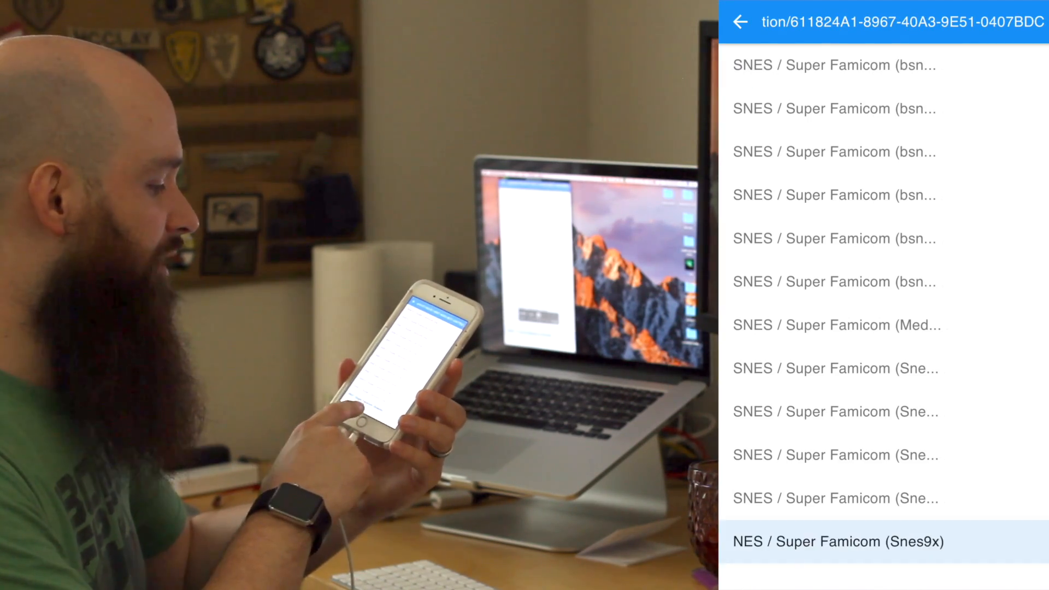
- Run Super Mario RPG on the Snes9x core and load its save state from slot 0
{"action": "left_click", "coordinate": [836, 541]}
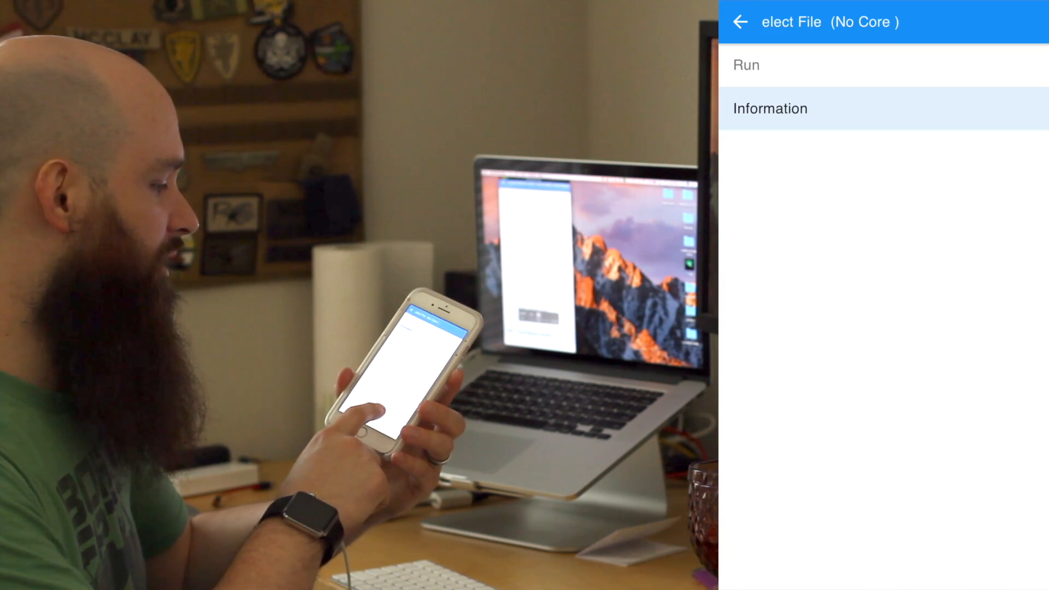
{"action": "left_click", "coordinate": [747, 65]}
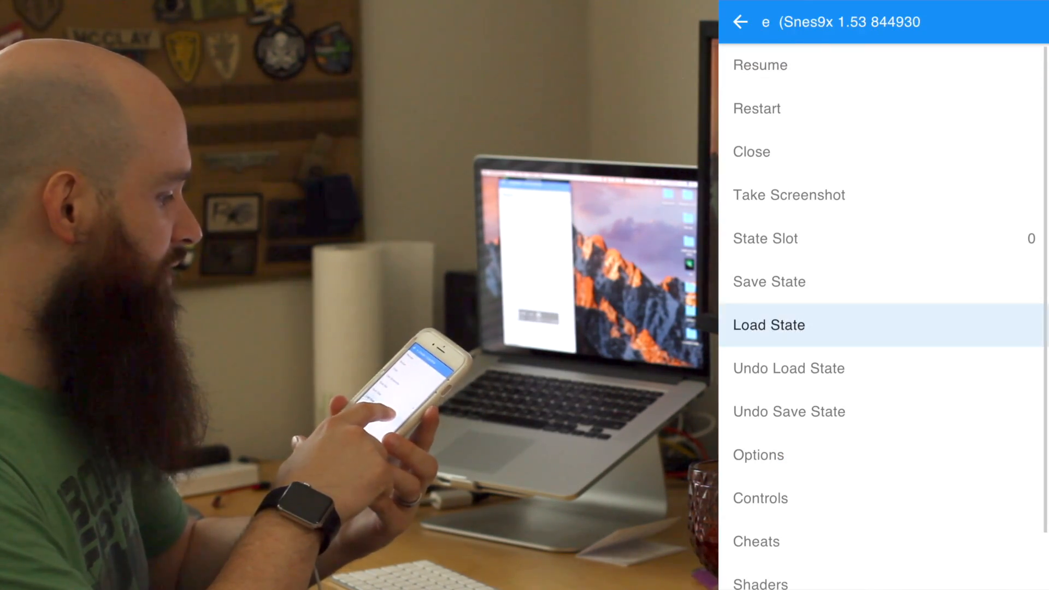
{"action": "left_click", "coordinate": [769, 326]}
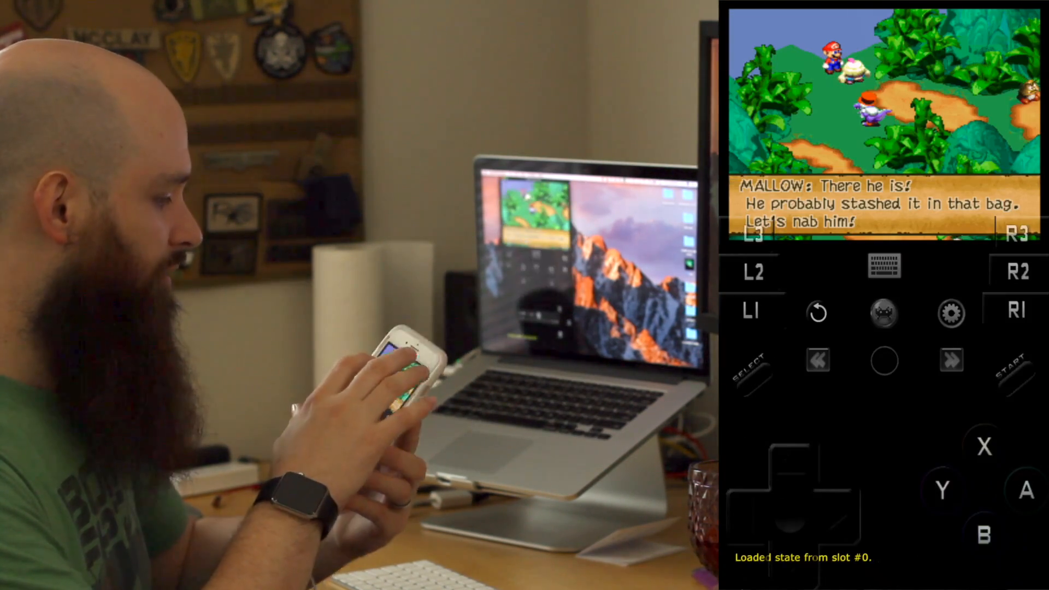